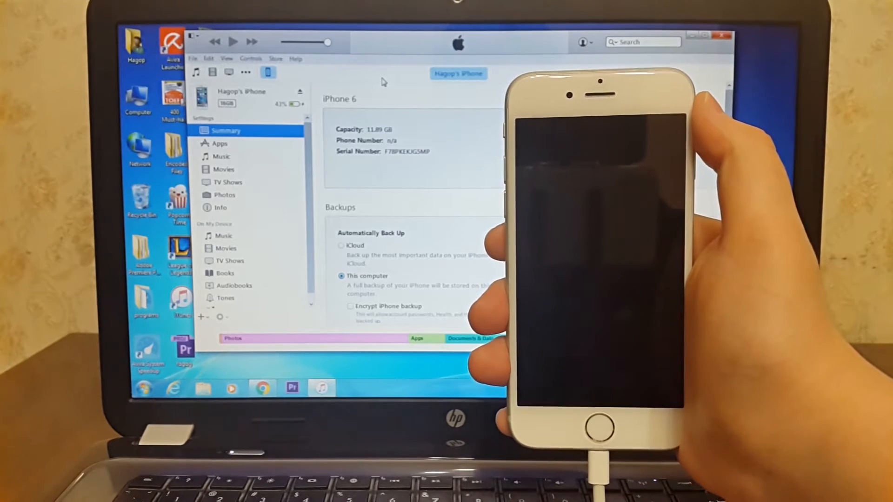
Bring up iTunes' alert that the connected iPhone 6 is in recovery mode and needs restoring
left_click(195, 72)
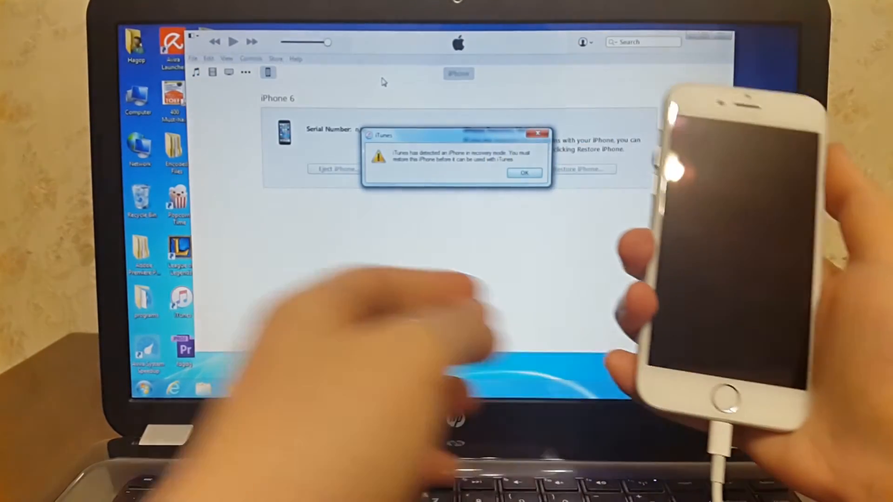
Confirm Restore and Update for the iPhone 6, then view download progress (about 22 minutes left)
left_click(523, 172)
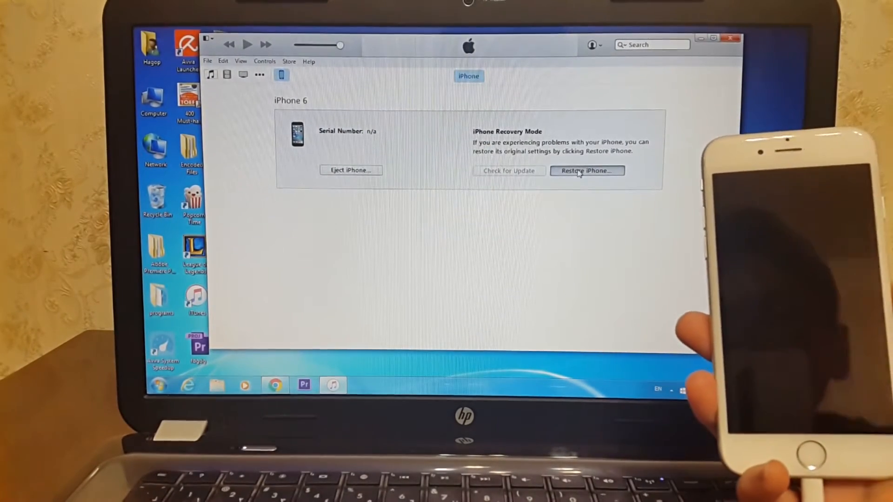
left_click(587, 171)
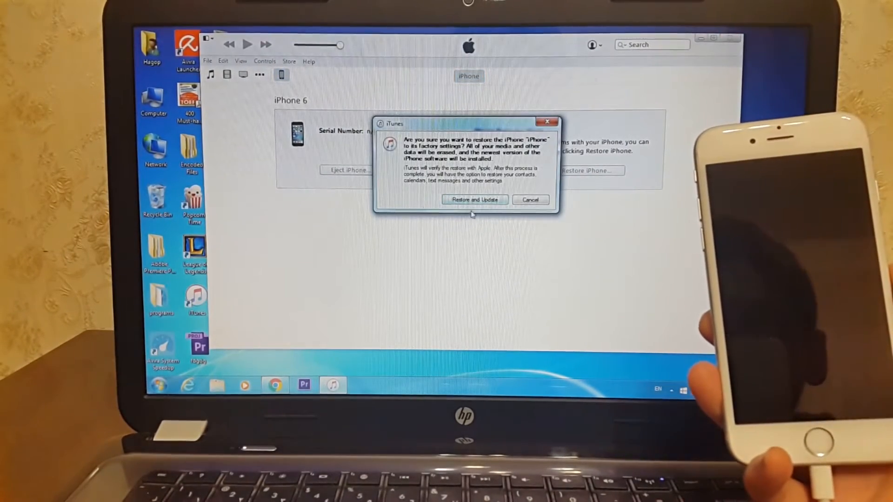
left_click(473, 200)
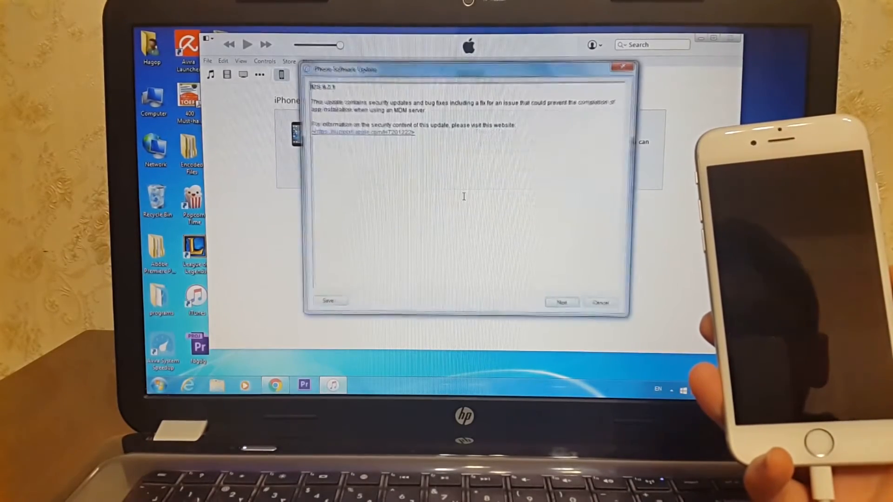
left_click(561, 302)
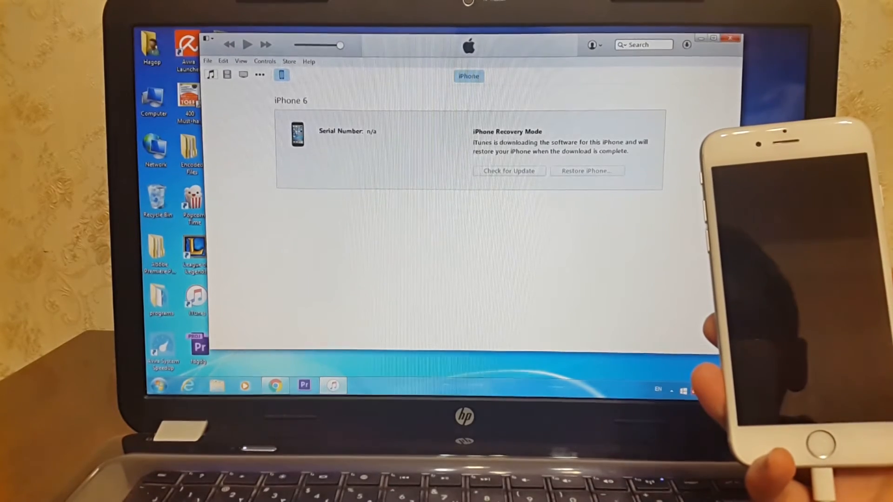
left_click(687, 45)
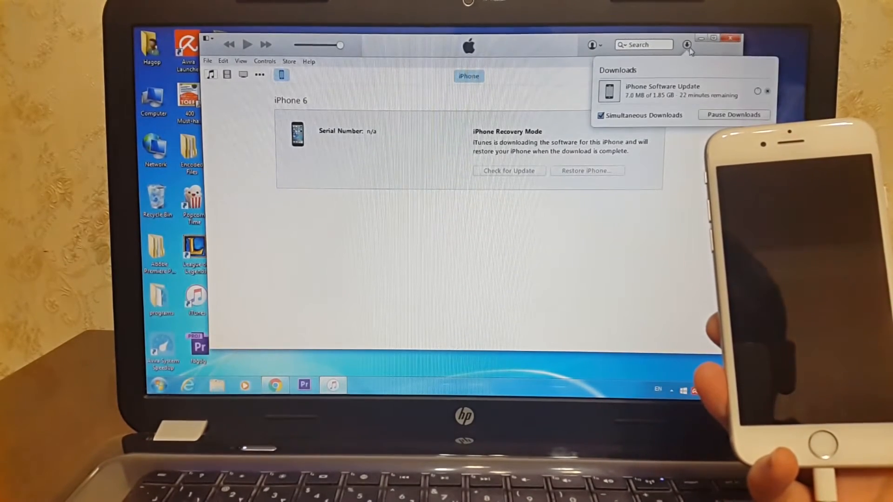